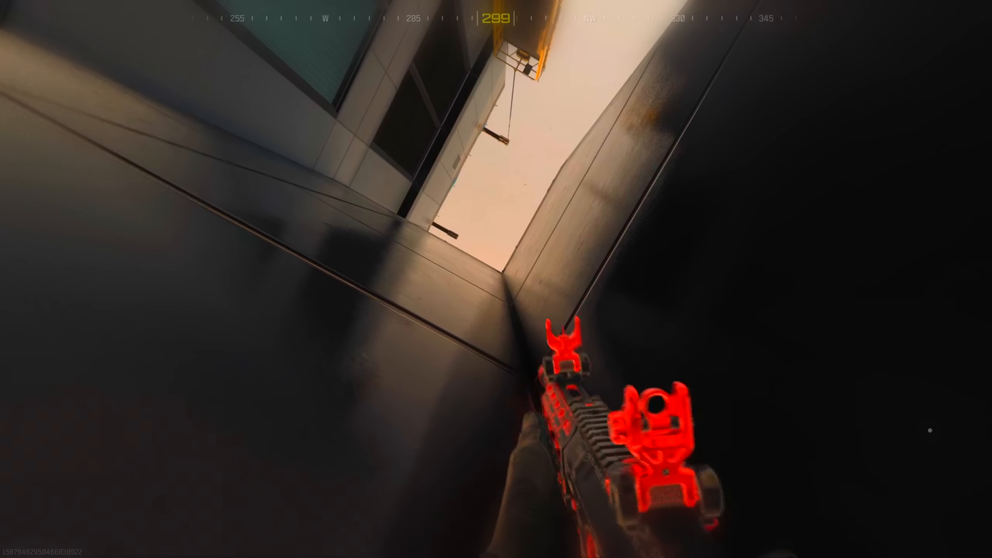
pyautogui.press('r')
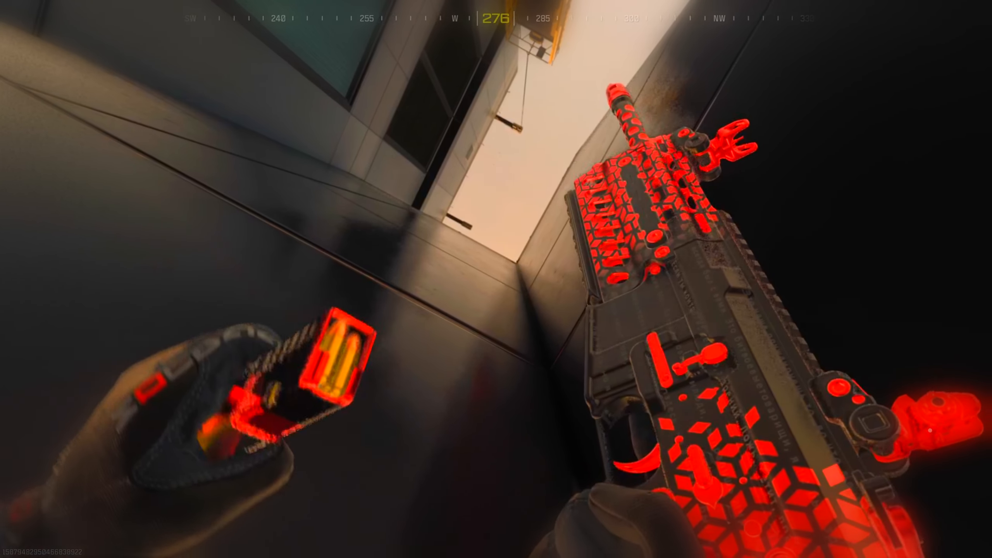